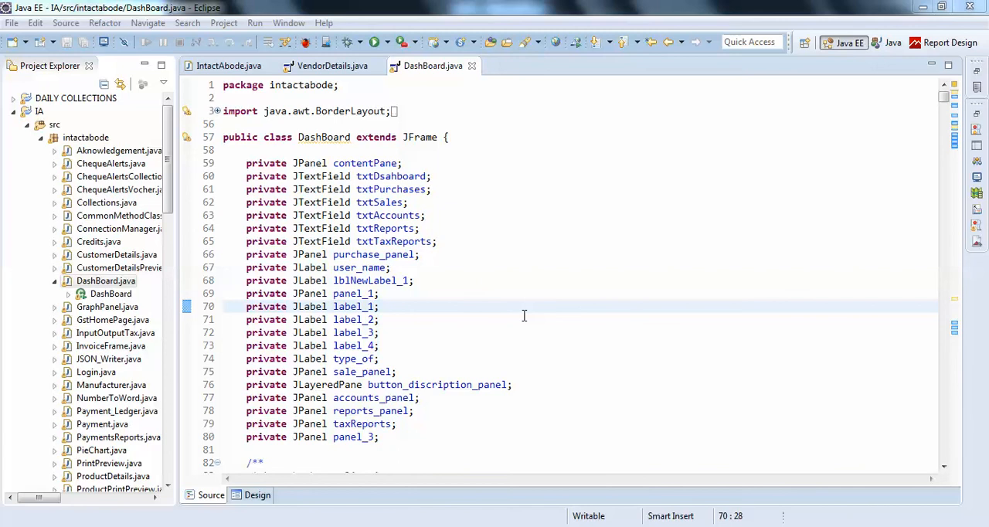
Focus the DashBoard.java editor so the dashboard application can be run
{"action": "left_click", "coordinate": [380, 319]}
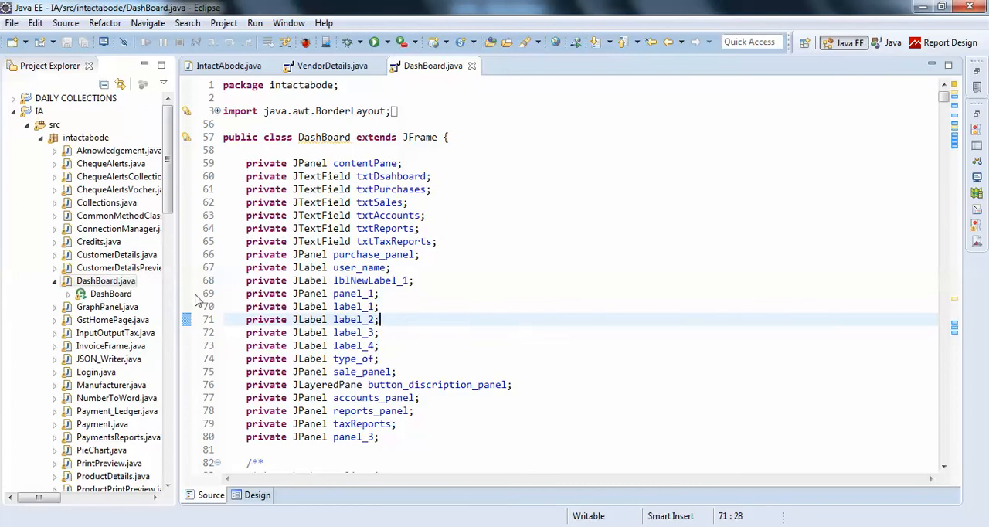
{"action": "mouse_move", "coordinate": [448, 259]}
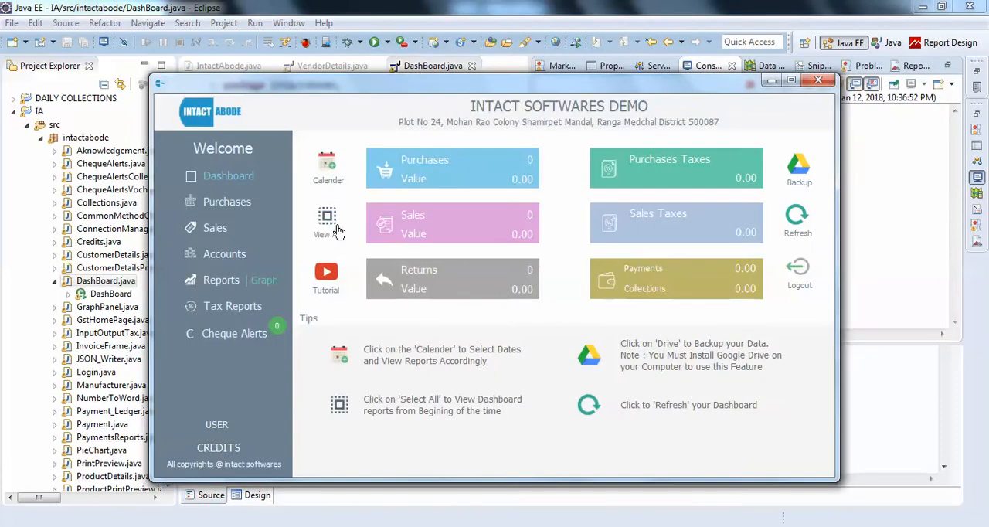
Go to the Reports area and bring up the Purchases Tax Invoices report window
{"action": "left_click", "coordinate": [220, 279]}
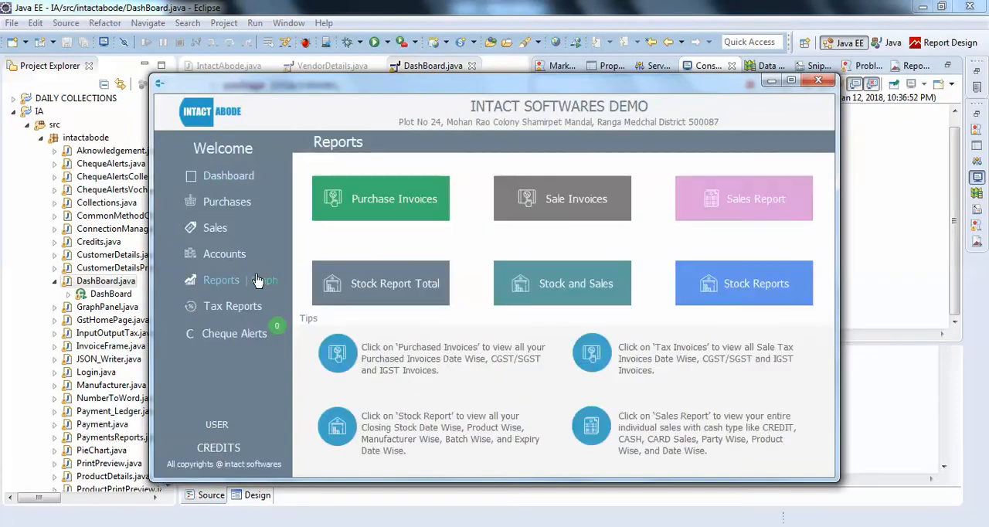
{"action": "mouse_move", "coordinate": [423, 198]}
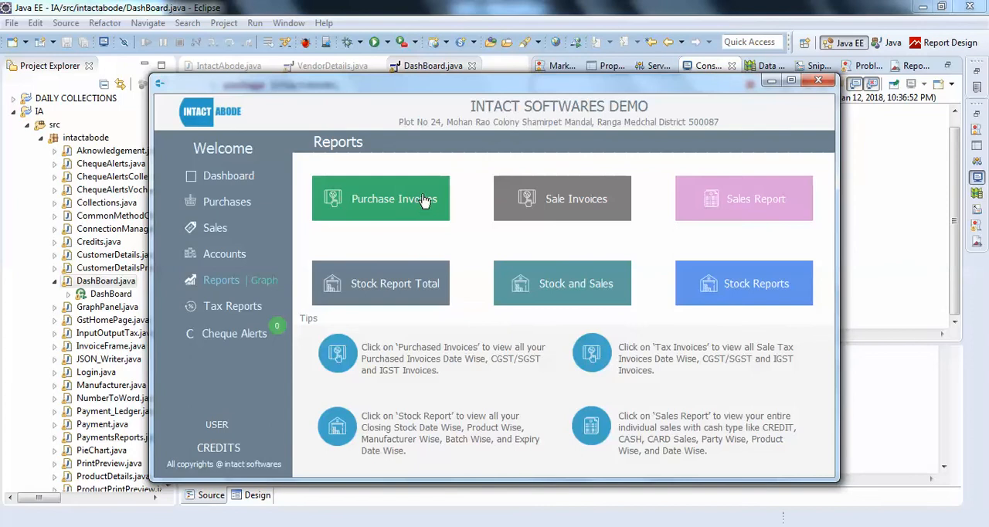
{"action": "left_click", "coordinate": [380, 198]}
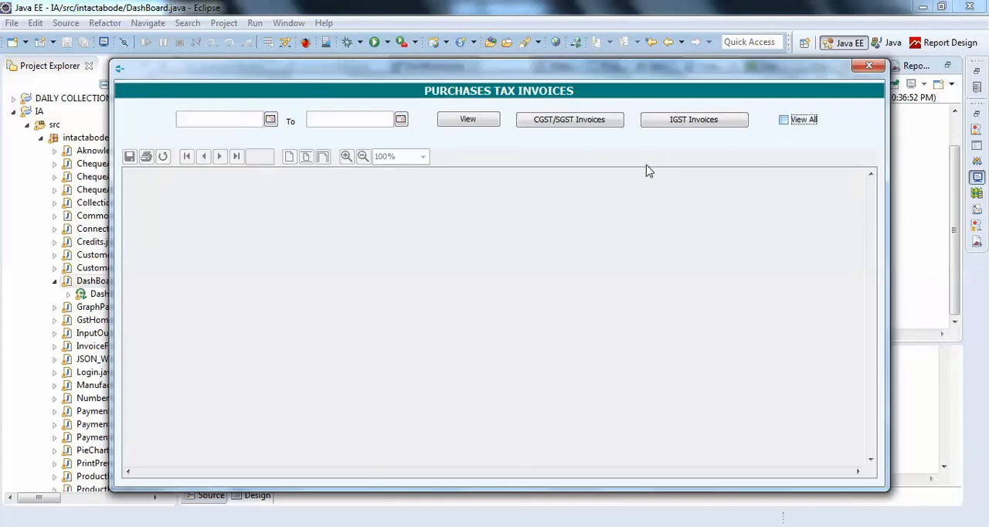
List all invoices with View All, then run the report for start date 2018-01-01
{"action": "left_click", "coordinate": [782, 119]}
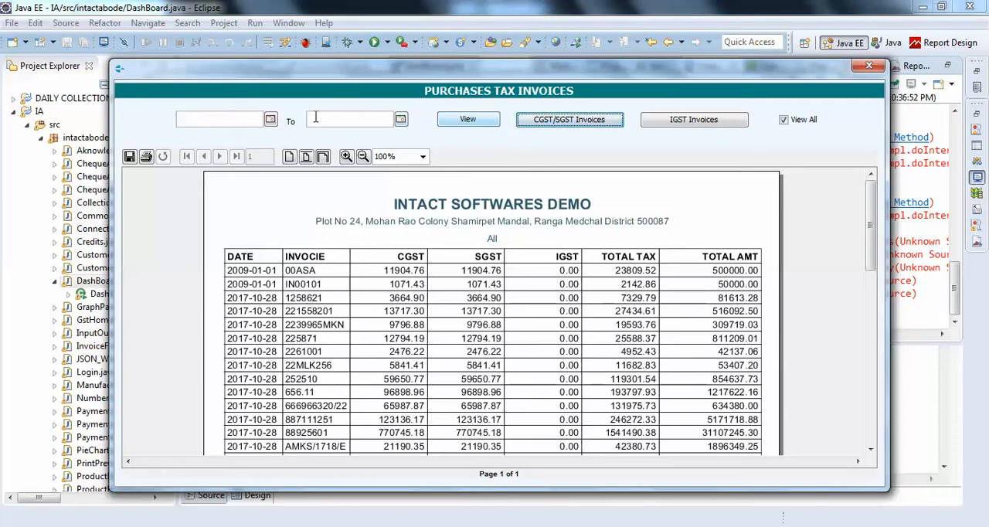
{"action": "type", "text": "2018-01-01"}
{"action": "type", "text": "2018-01-12"}
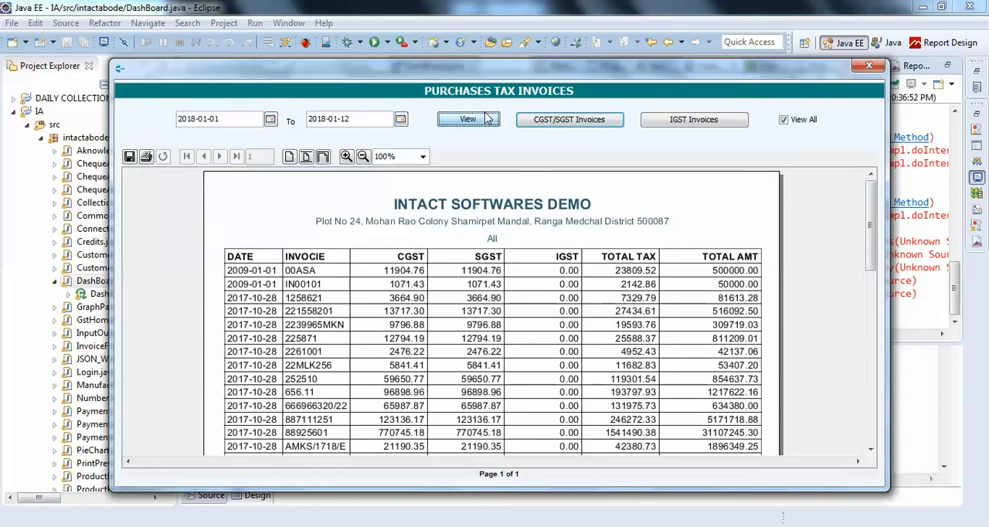
{"action": "left_click", "coordinate": [468, 118]}
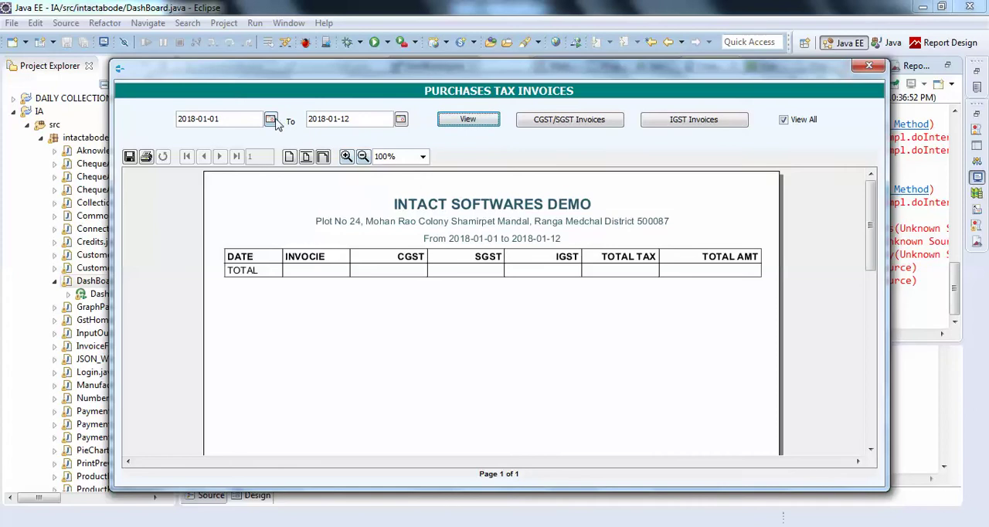
Rerun the report from 2017-12-01 and reopen the calendar to pick 2017-09-01
{"action": "left_click", "coordinate": [270, 119]}
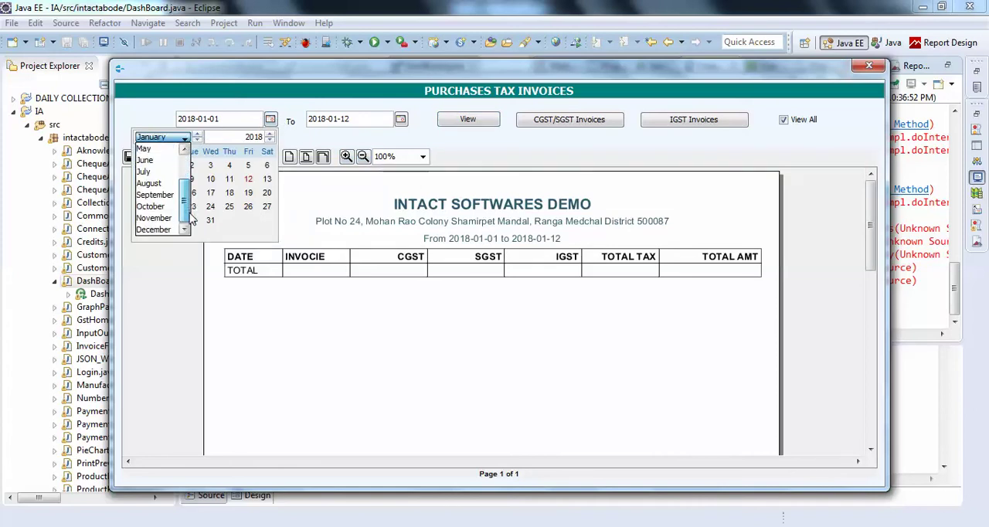
{"action": "left_click", "coordinate": [153, 229]}
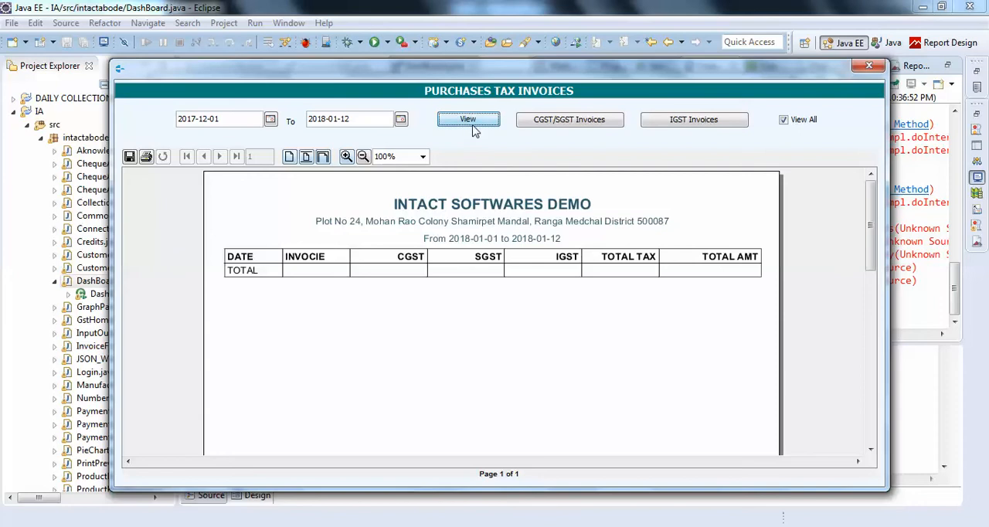
{"action": "left_click", "coordinate": [270, 118]}
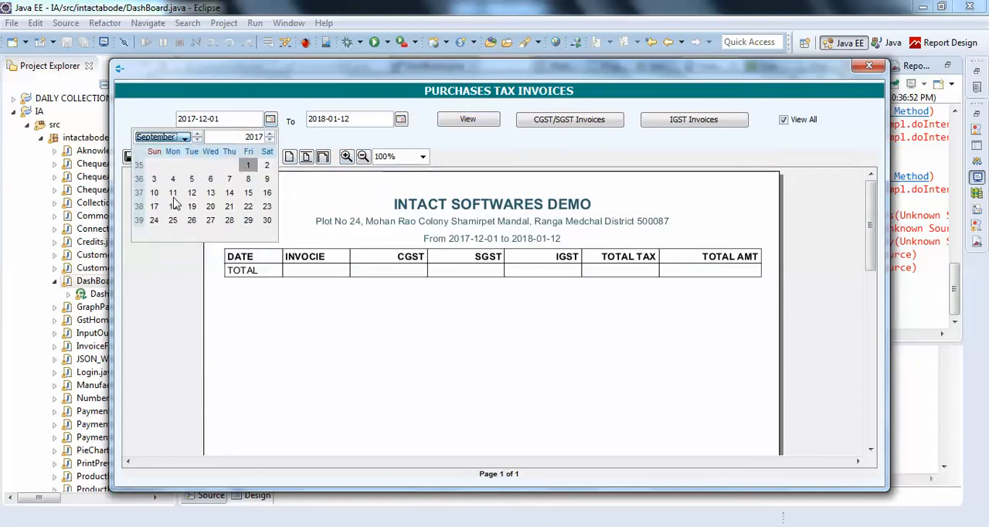
{"action": "left_click", "coordinate": [468, 119]}
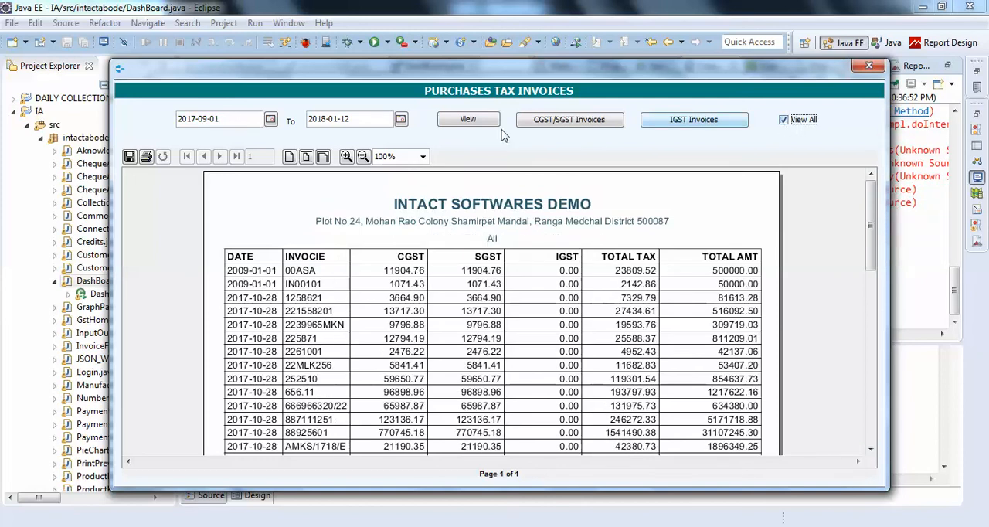
Regenerate the report for 2017-09-01 to 2018-01-12, starting with the 2017-10-28 entries
{"action": "left_click", "coordinate": [467, 119]}
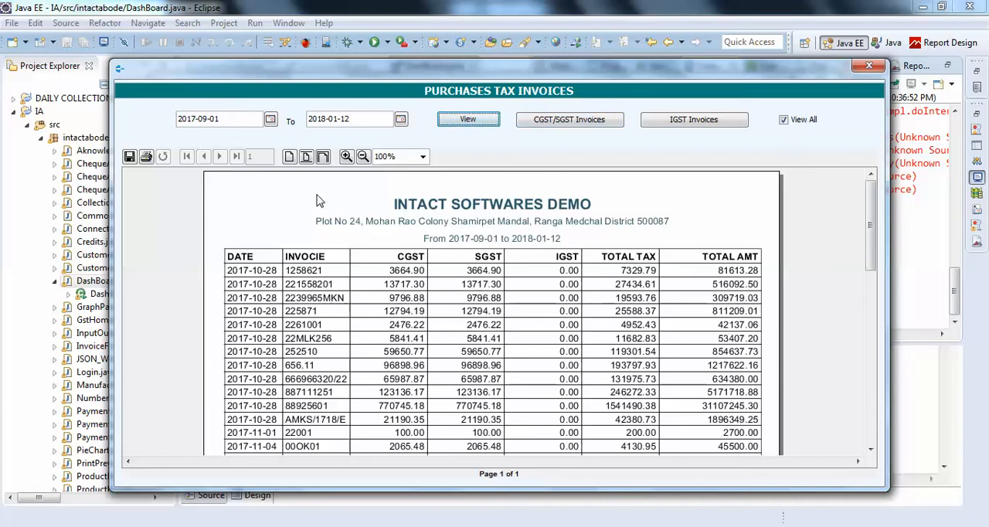
{"action": "mouse_move", "coordinate": [706, 179]}
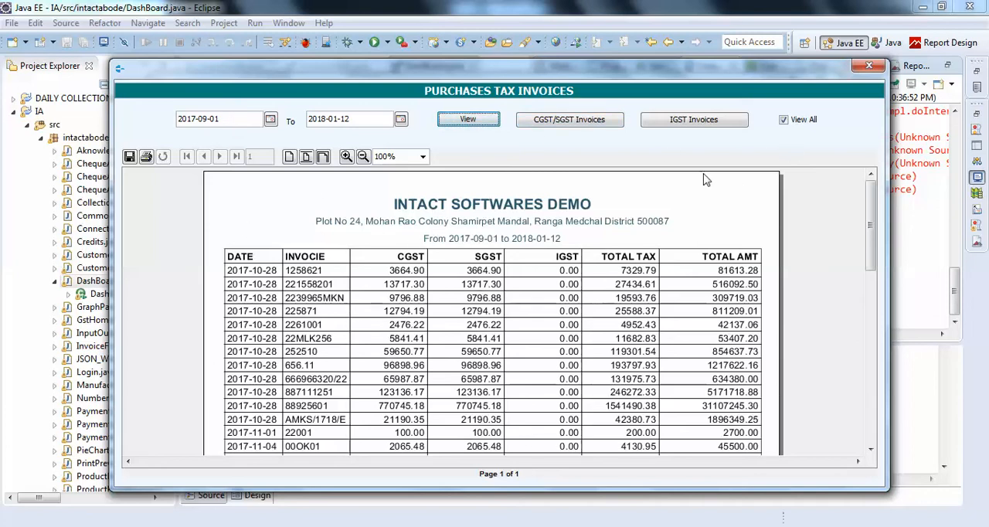
{"action": "mouse_move", "coordinate": [493, 256]}
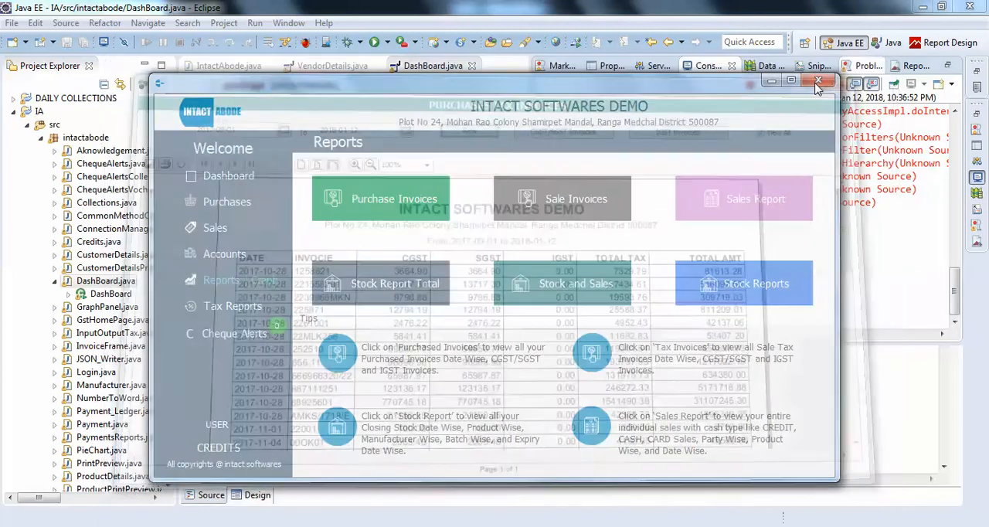
Close the invoice app and bring SaleInvoicesReport.java up in the editor from the Project Explorer
{"action": "left_click", "coordinate": [817, 83]}
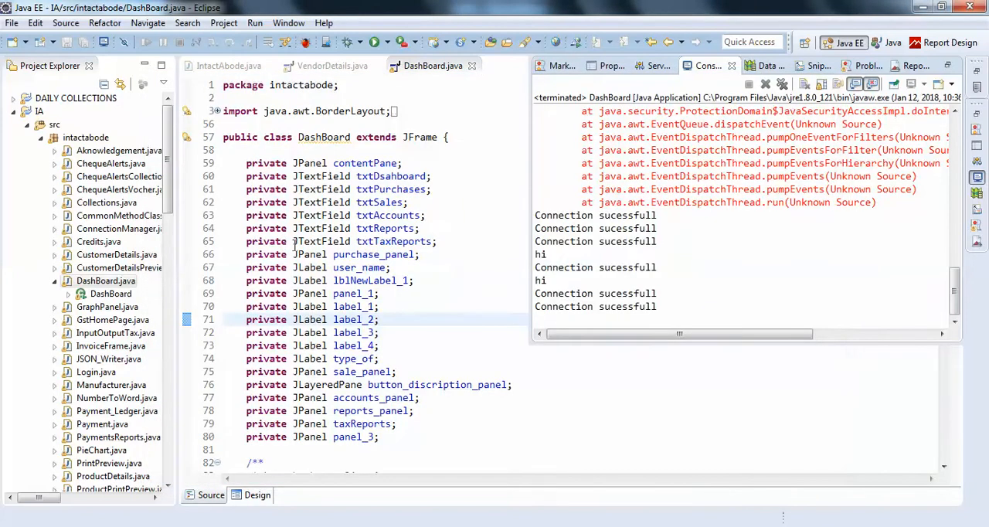
{"action": "scroll", "scroll_direction": "down", "scroll_amount": 3}
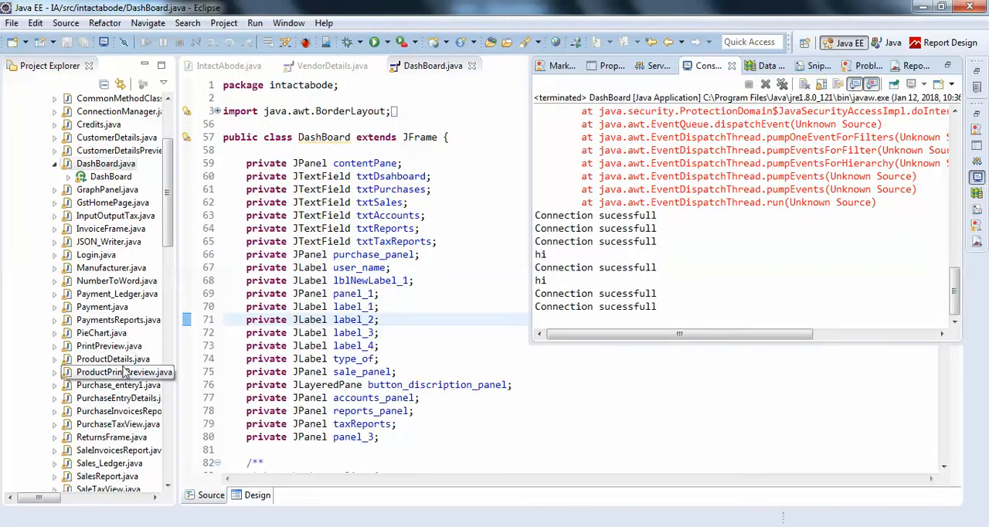
{"action": "left_click", "coordinate": [116, 398]}
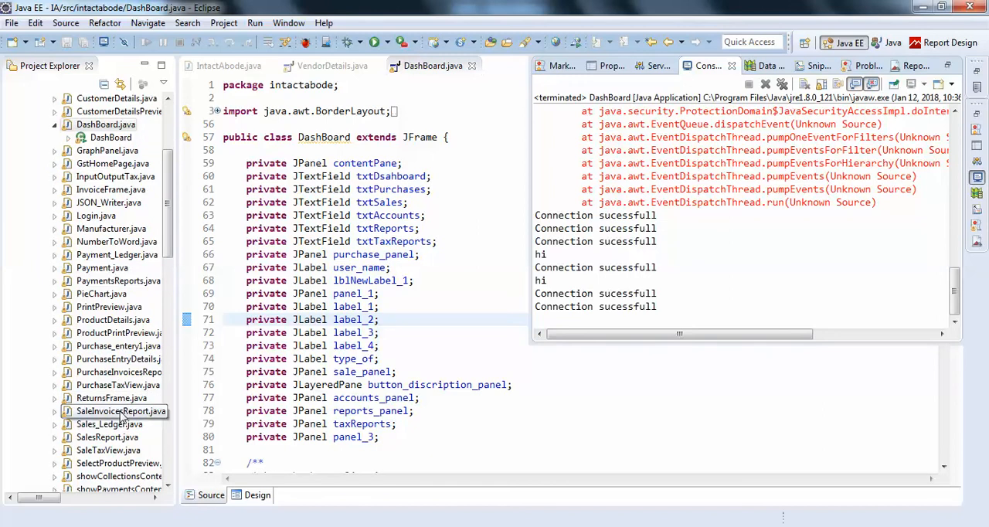
{"action": "left_click", "coordinate": [118, 411]}
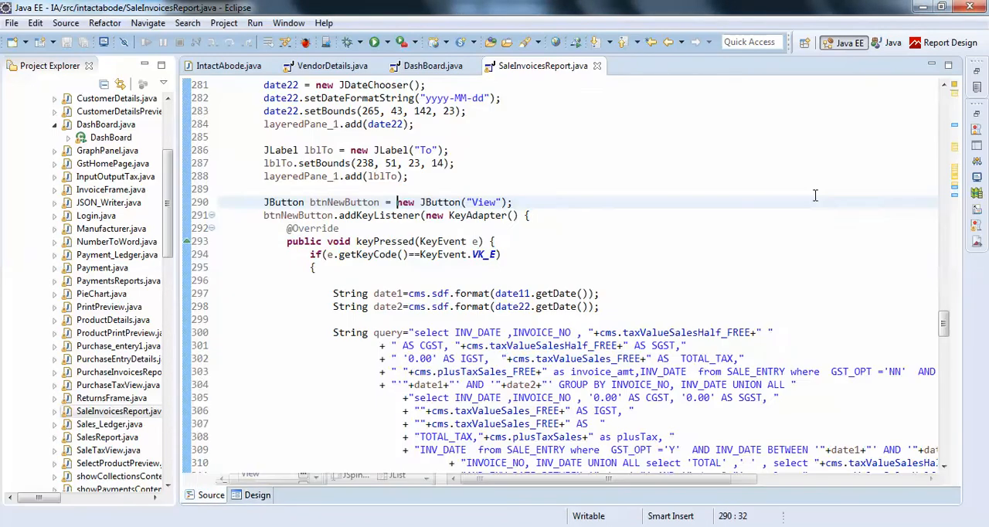
Highlight the show_report removeAll, JRViewer add and revalidate refresh lines in the View handler
{"action": "scroll", "scroll_direction": "down", "scroll_amount": 3}
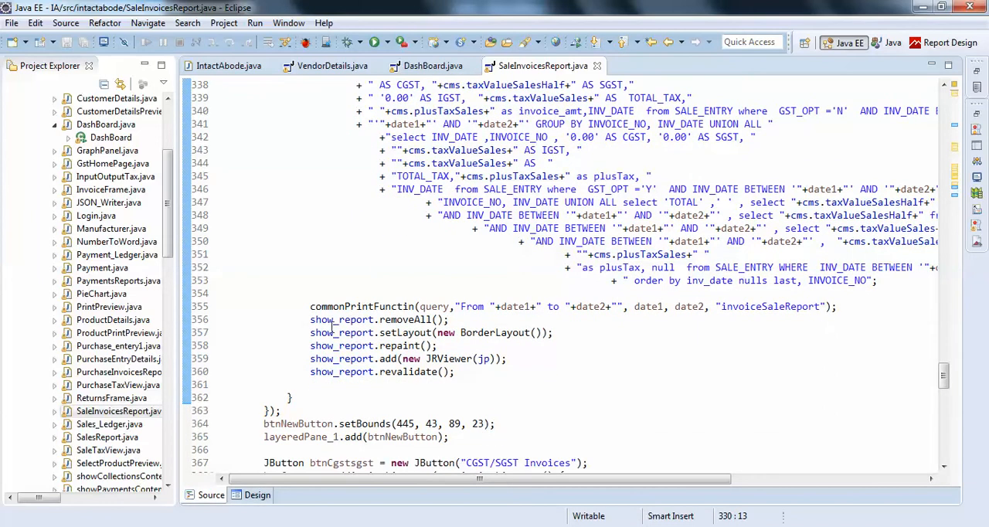
{"action": "double_click", "coordinate": [341, 319]}
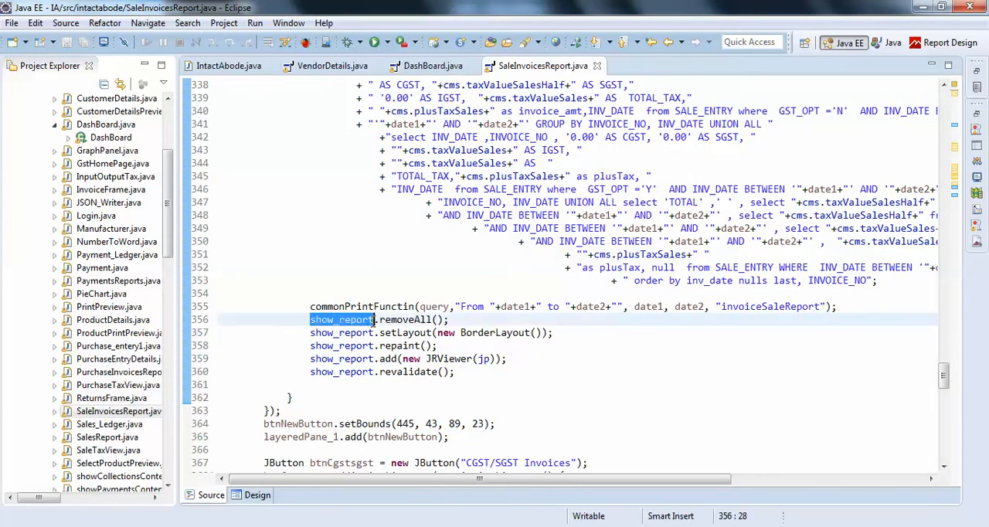
{"action": "left_click", "coordinate": [468, 319]}
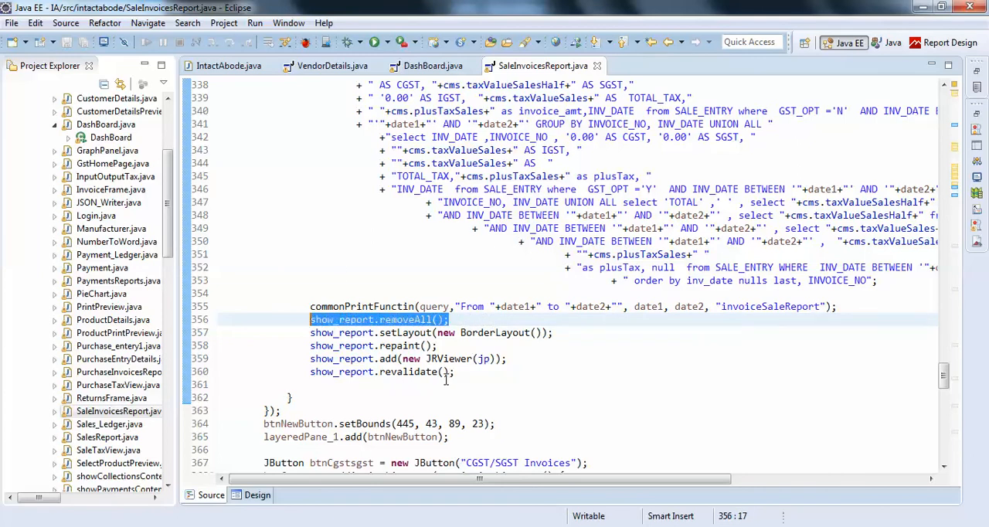
{"action": "double_click", "coordinate": [394, 319]}
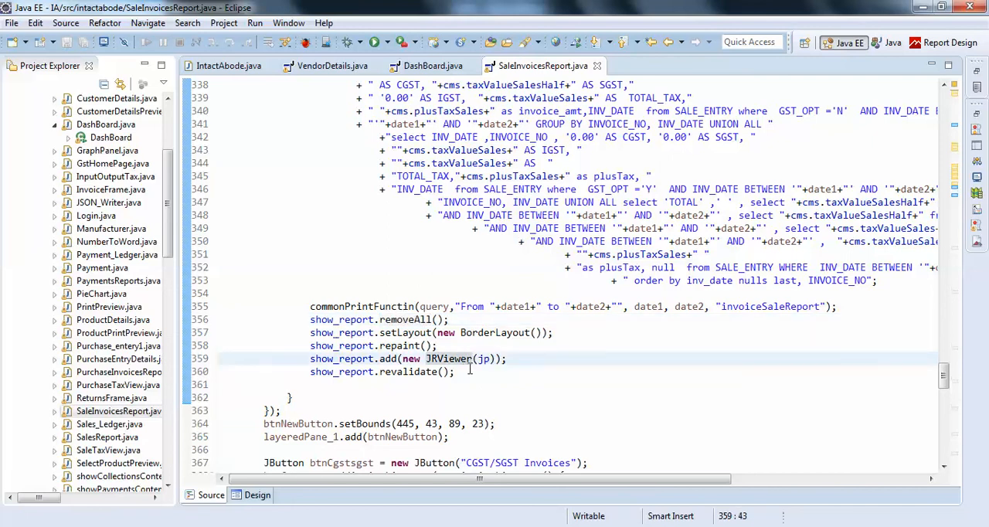
{"action": "left_click_drag", "start_coordinate": [310, 319], "coordinate": [454, 371]}
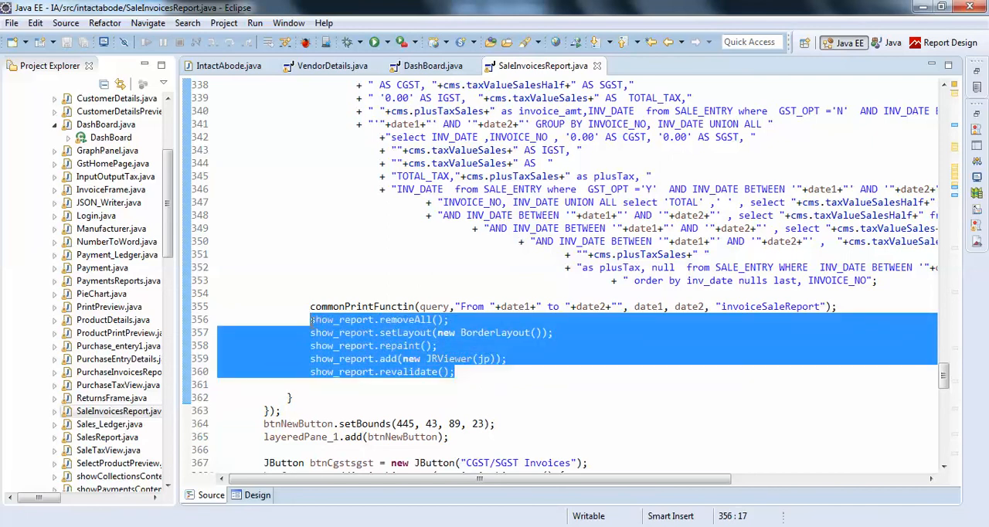
{"action": "left_click", "coordinate": [398, 267]}
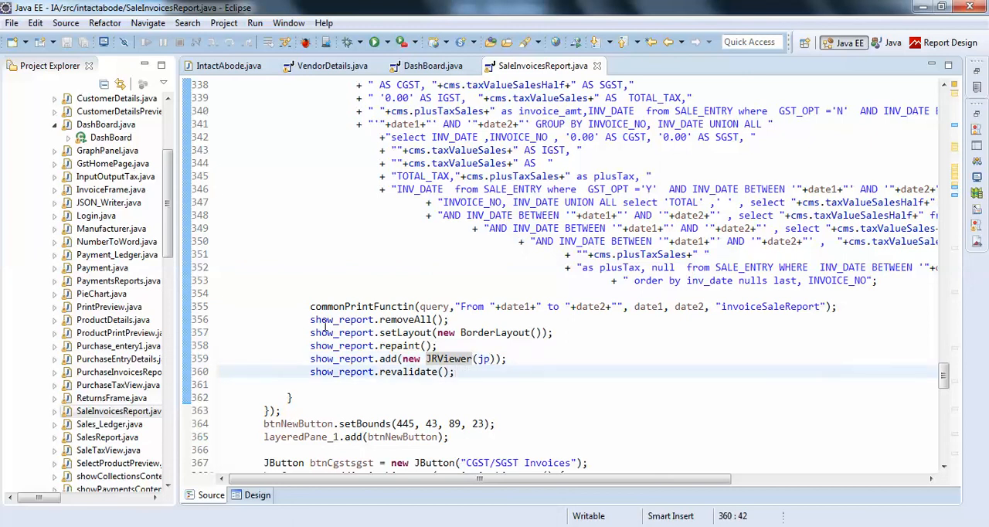
Point at the removeAll call again and show the Sales Tax Invoices dialog in the visual designer
{"action": "double_click", "coordinate": [341, 319]}
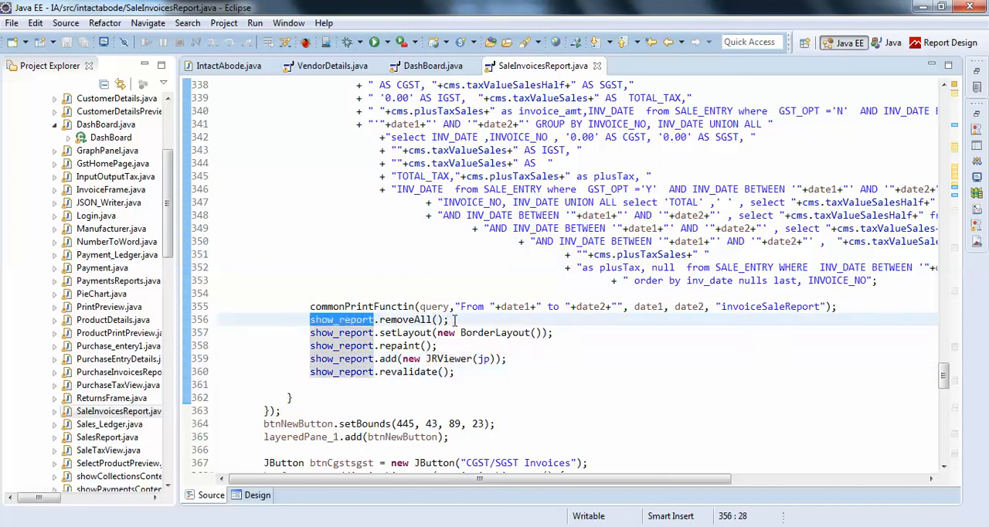
{"action": "left_click", "coordinate": [429, 319]}
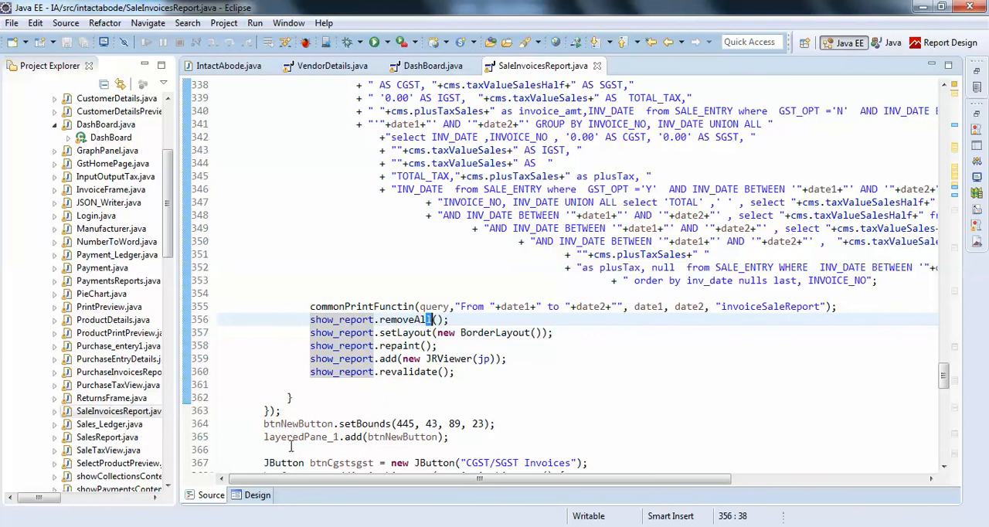
{"action": "left_click", "coordinate": [259, 495]}
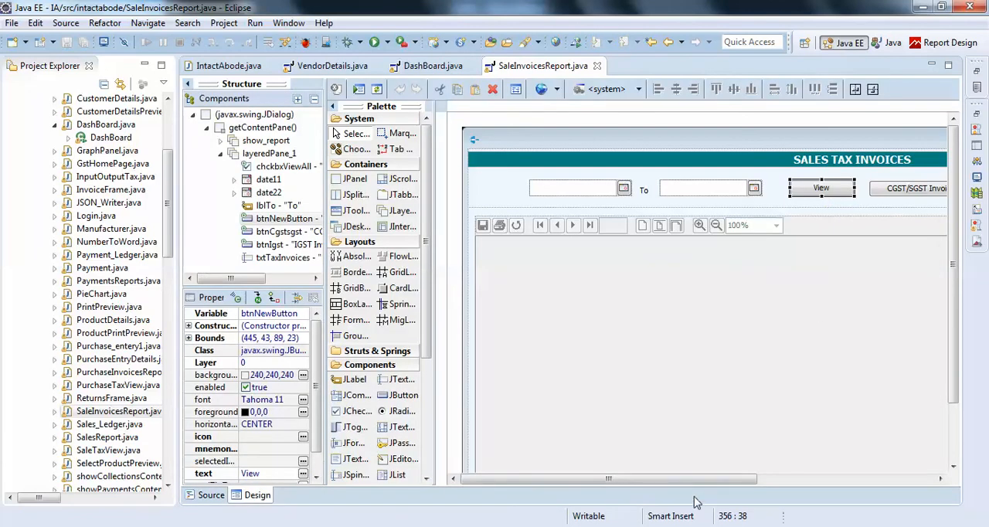
From the View All checkbox in Design view, jump to its actionPerformed handler at line 180
{"action": "left_click", "coordinate": [885, 188]}
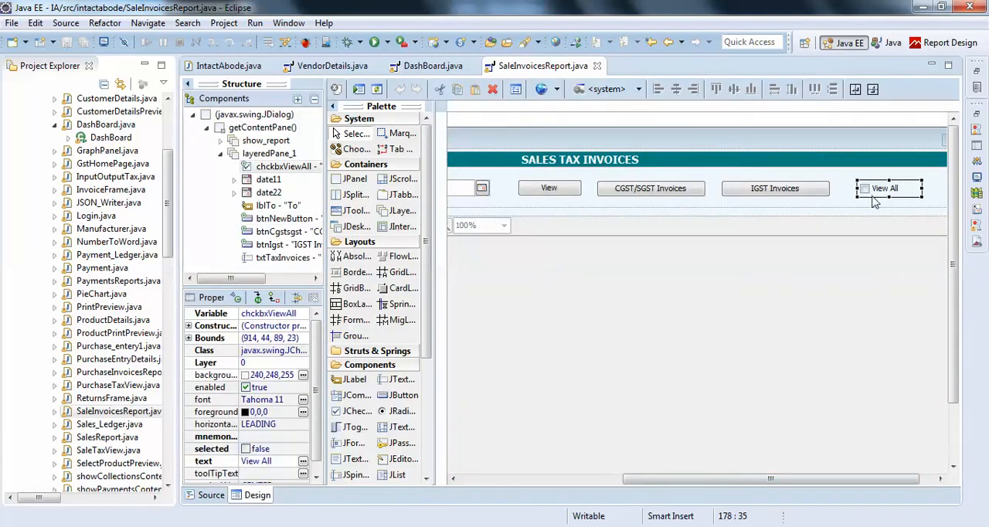
{"action": "right_click", "coordinate": [886, 189]}
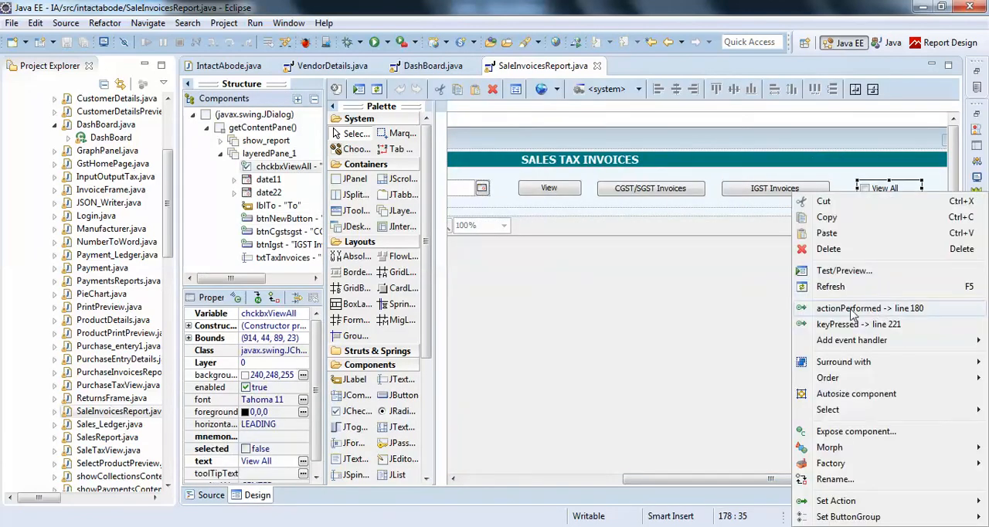
{"action": "left_click", "coordinate": [870, 308]}
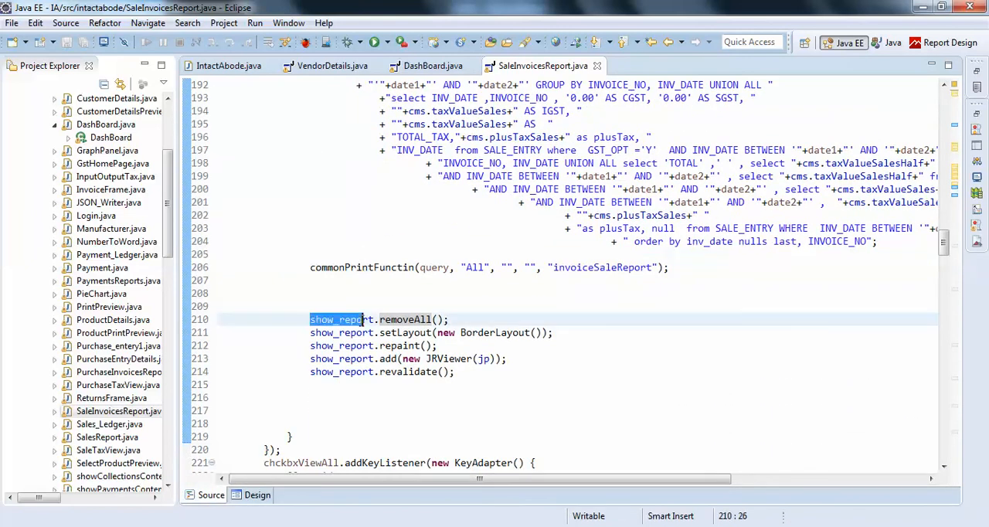
{"action": "double_click", "coordinate": [403, 319]}
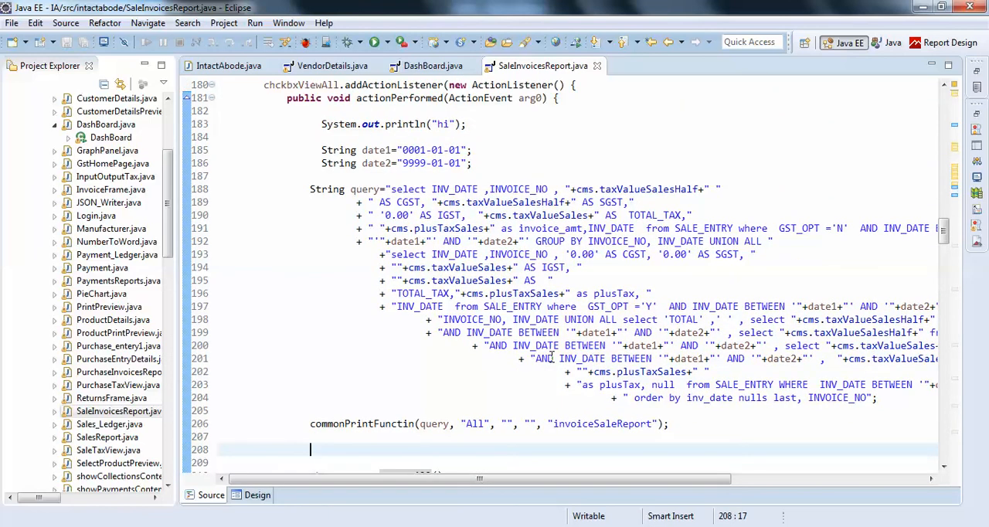
{"action": "scroll", "scroll_direction": "down", "scroll_amount": 3}
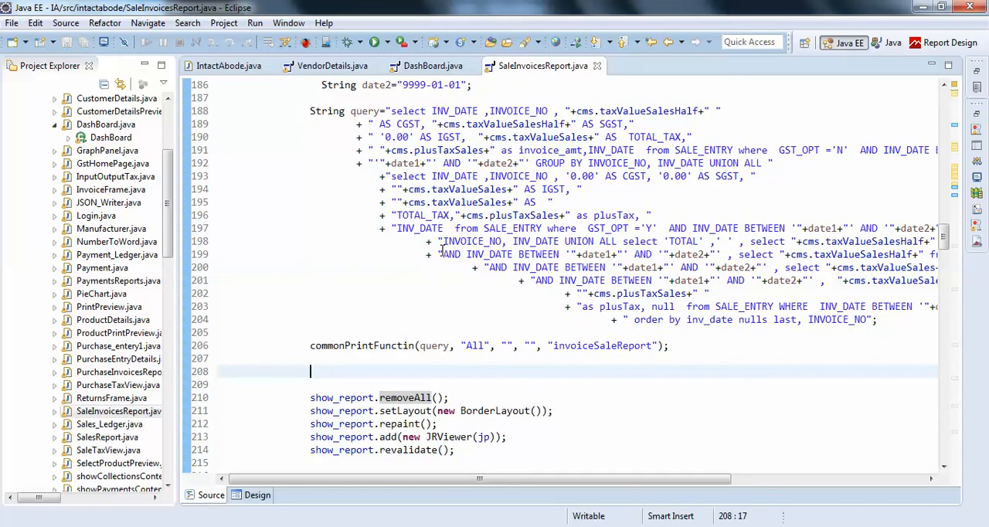
{"action": "scroll", "scroll_direction": "down", "scroll_amount": 3}
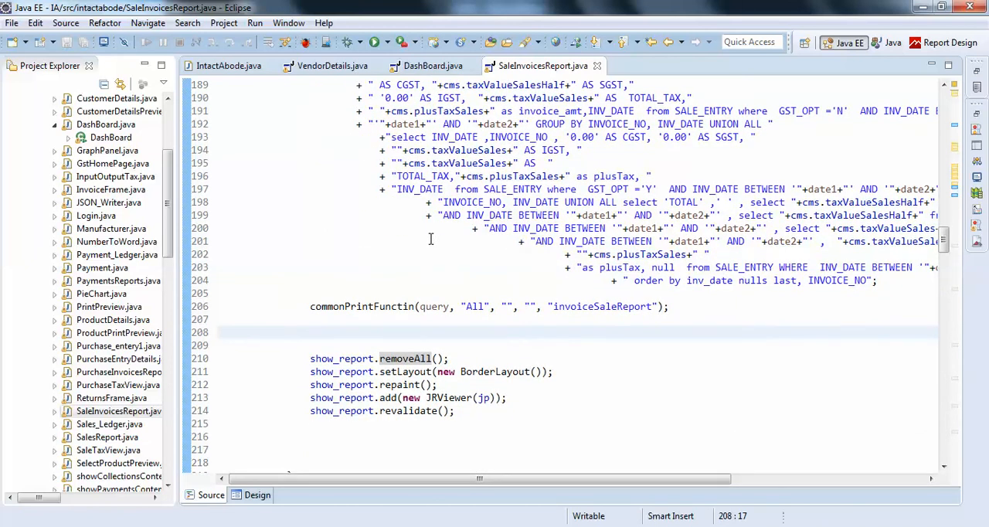